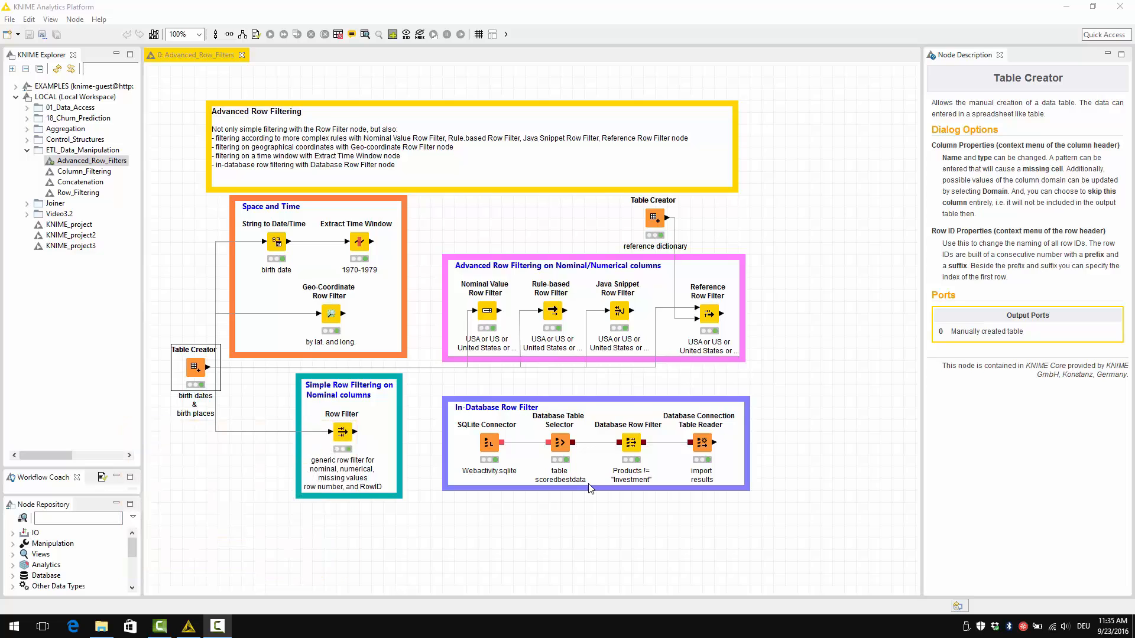
{"action": "mouse_move", "coordinate": [125, 331]}
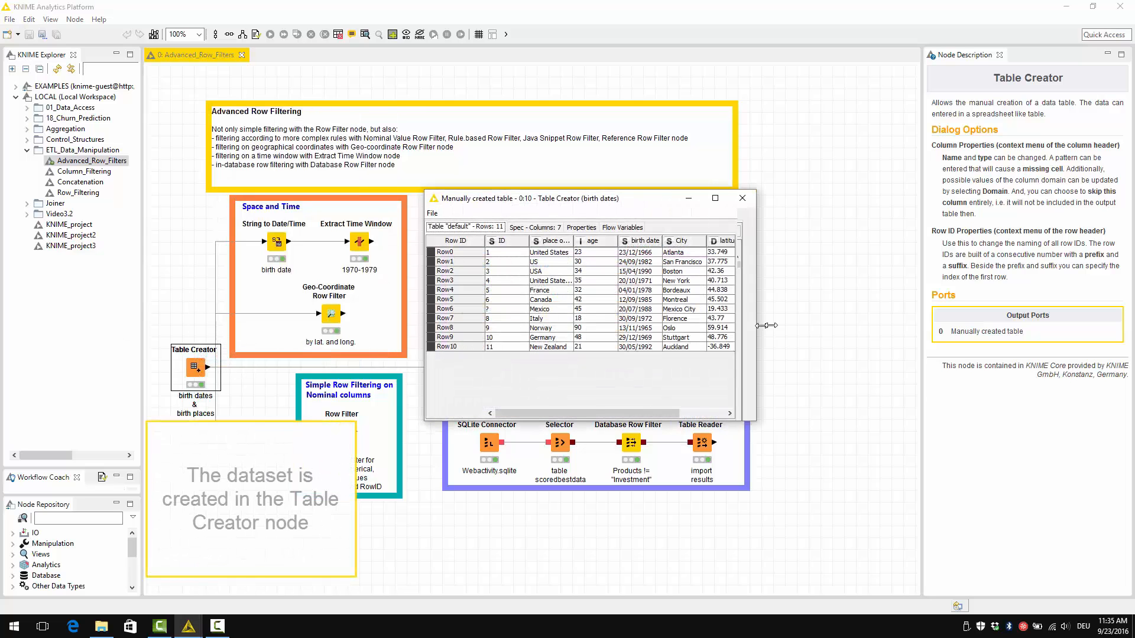
Widen the birth table's columns to read full place-of-birth values, then close the table
{"action": "left_click_drag", "start_coordinate": [758, 325], "coordinate": [858, 324]}
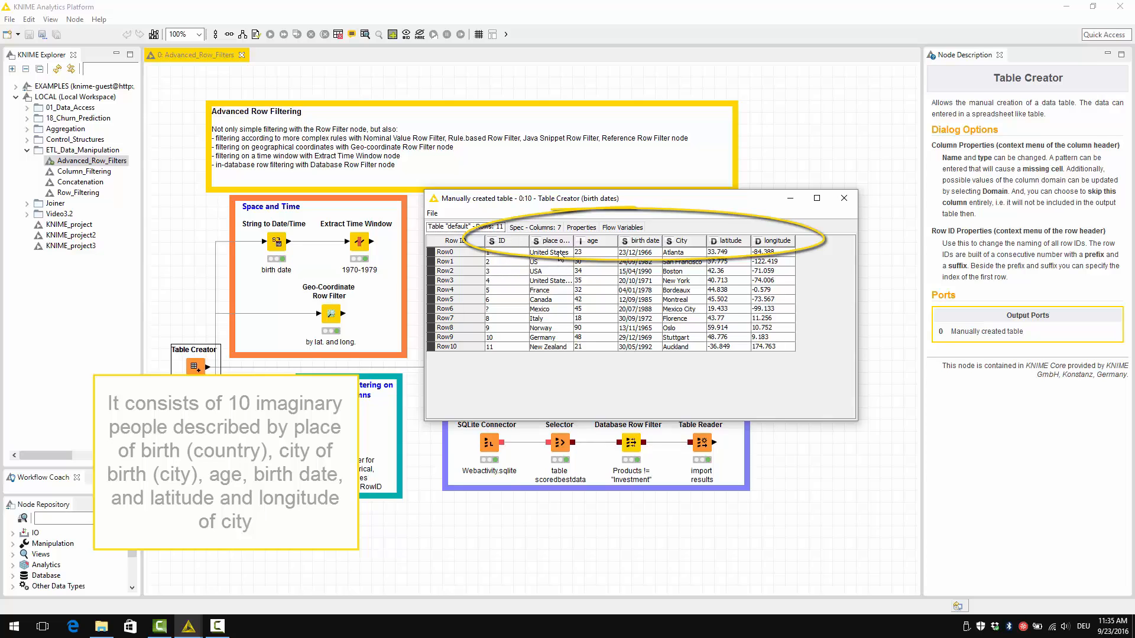
{"action": "mouse_move", "coordinate": [611, 245]}
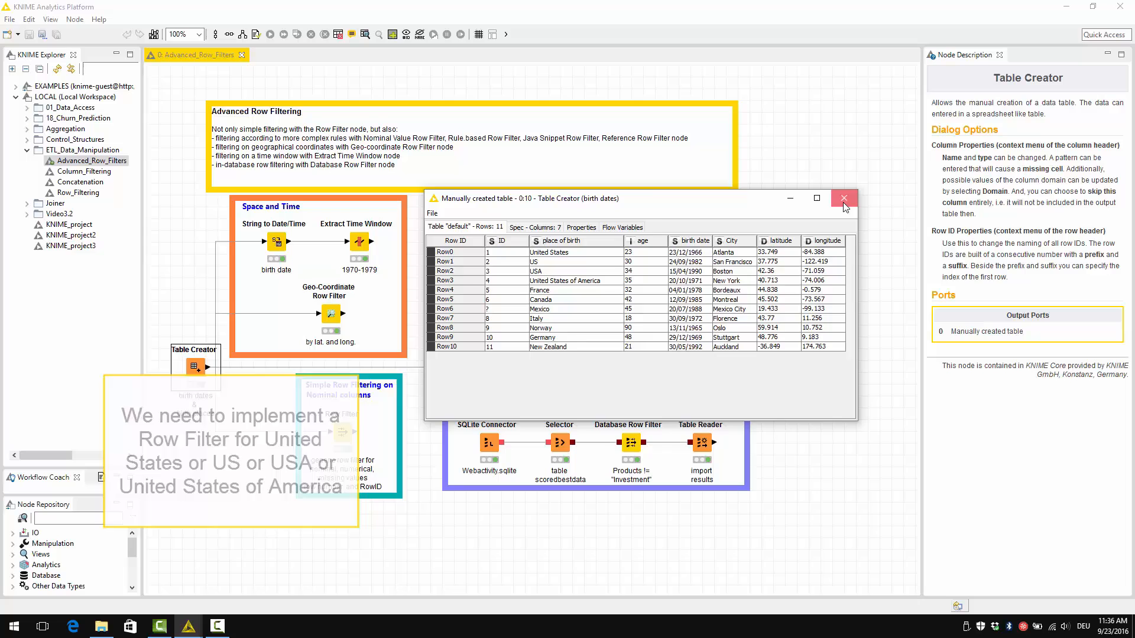
{"action": "left_click", "coordinate": [844, 198]}
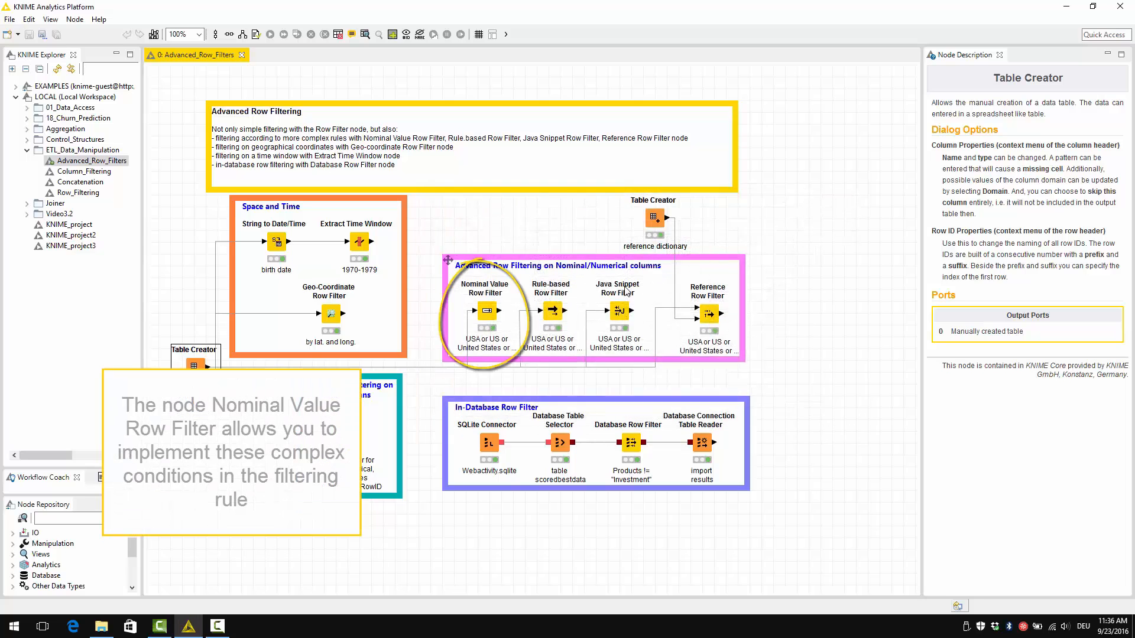
Select the Nominal Value Row Filter node to show its description
{"action": "left_click", "coordinate": [485, 311]}
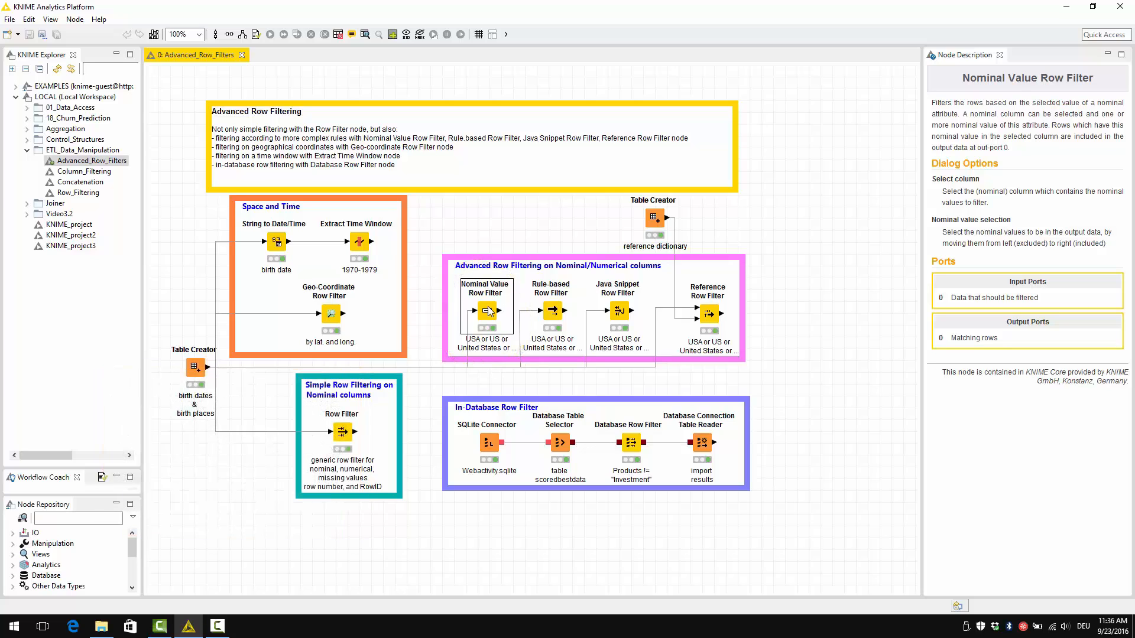
{"action": "mouse_move", "coordinate": [340, 433]}
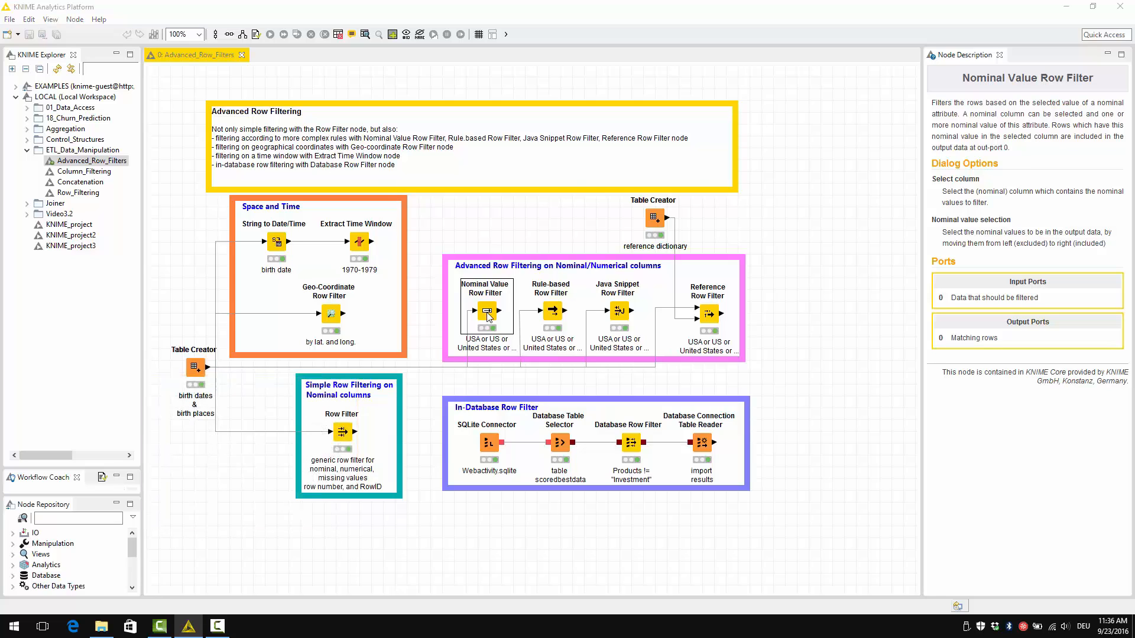
{"action": "double_click", "coordinate": [485, 312]}
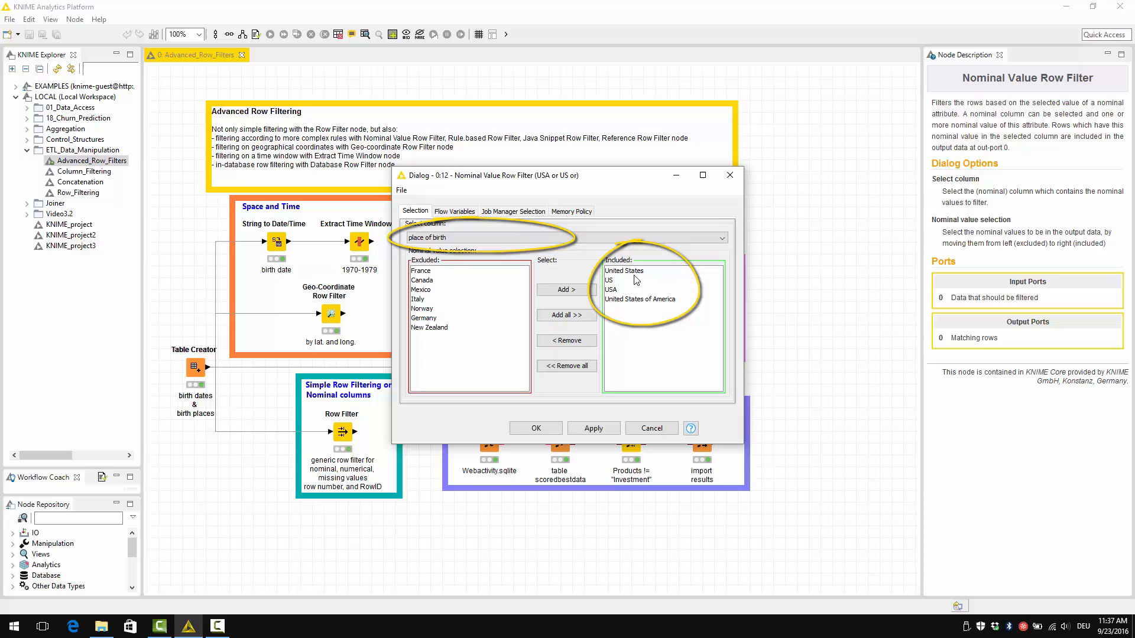
{"action": "mouse_move", "coordinate": [628, 298]}
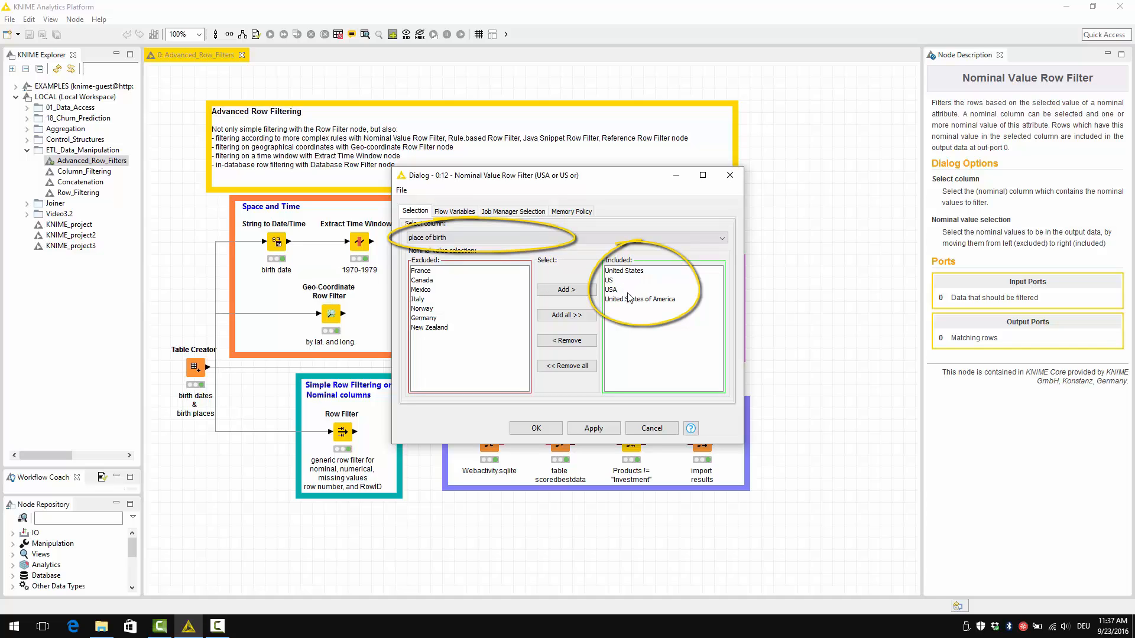
{"action": "mouse_move", "coordinate": [644, 310]}
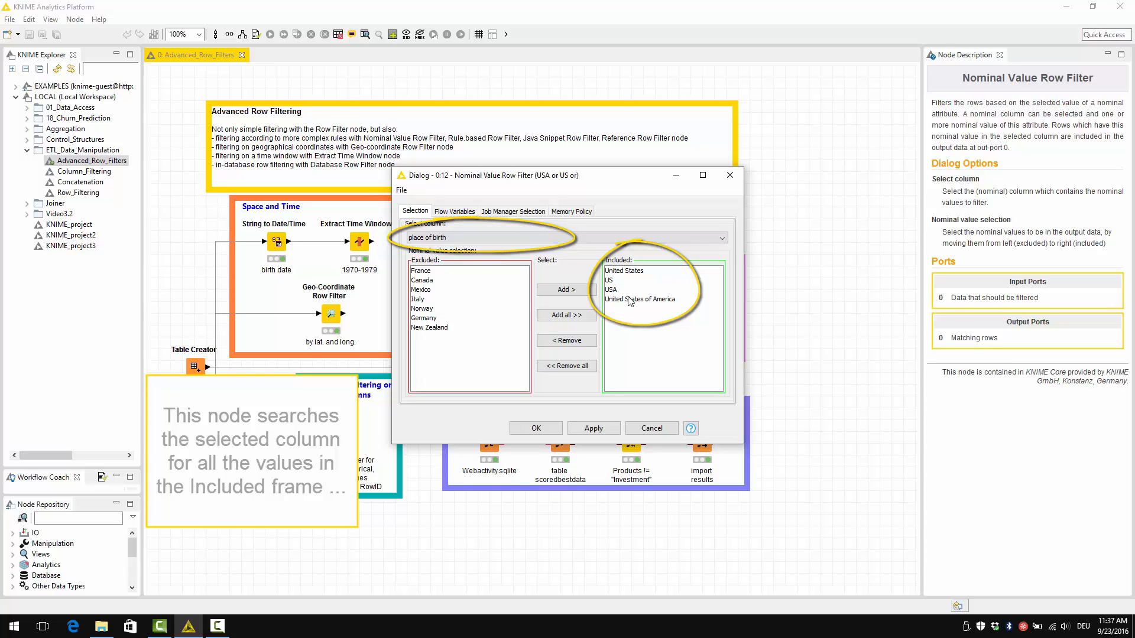
{"action": "mouse_move", "coordinate": [633, 323]}
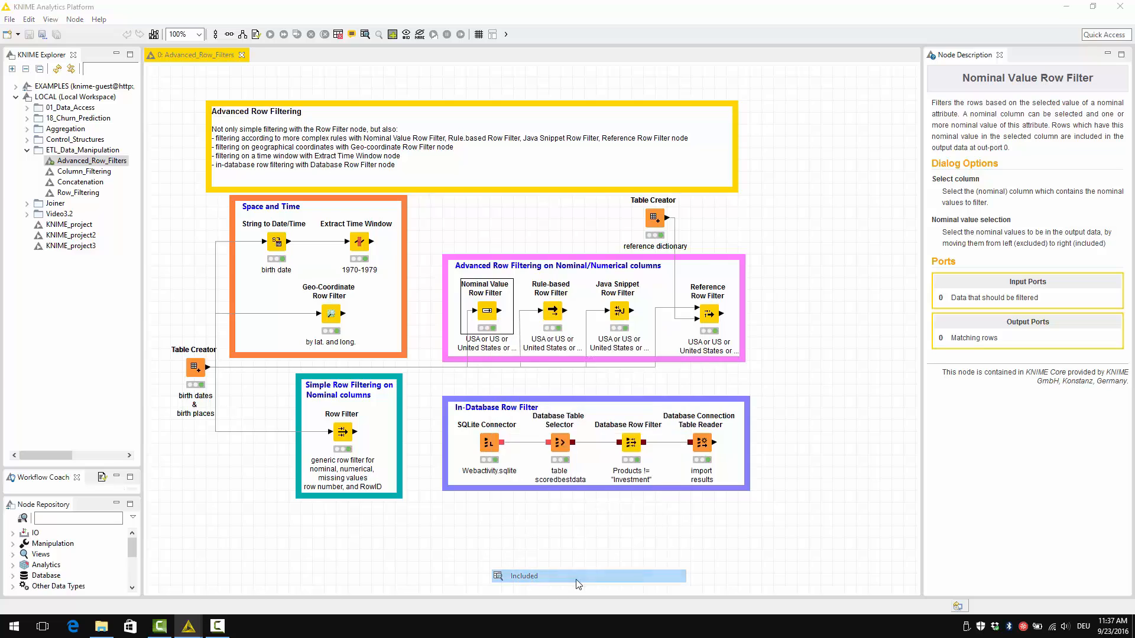
{"action": "double_click", "coordinate": [587, 576]}
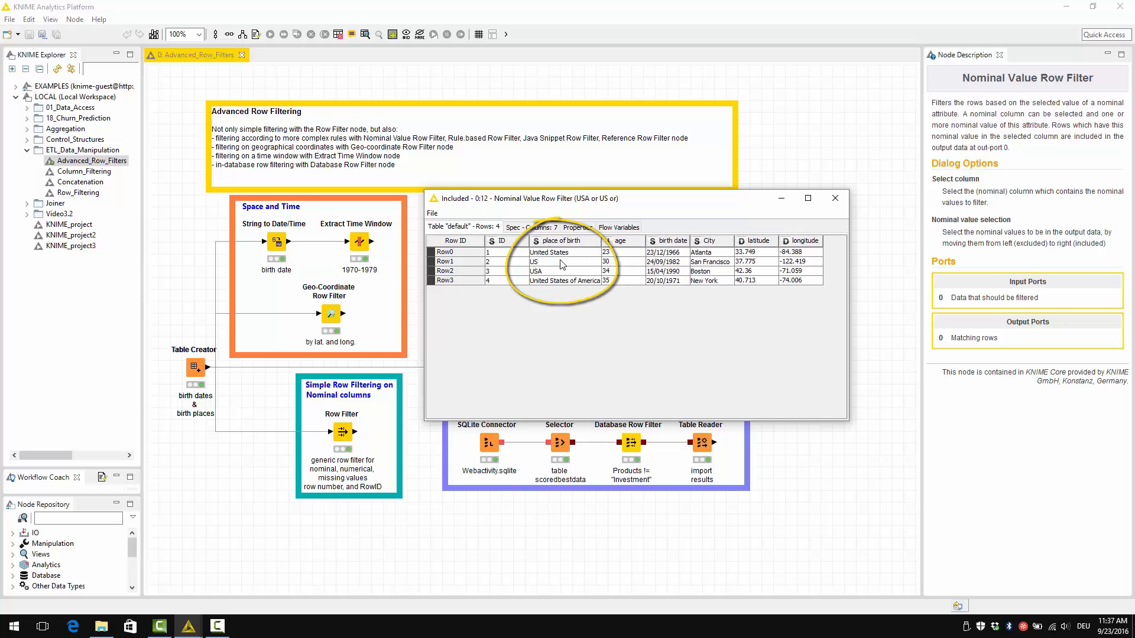
{"action": "mouse_move", "coordinate": [565, 283]}
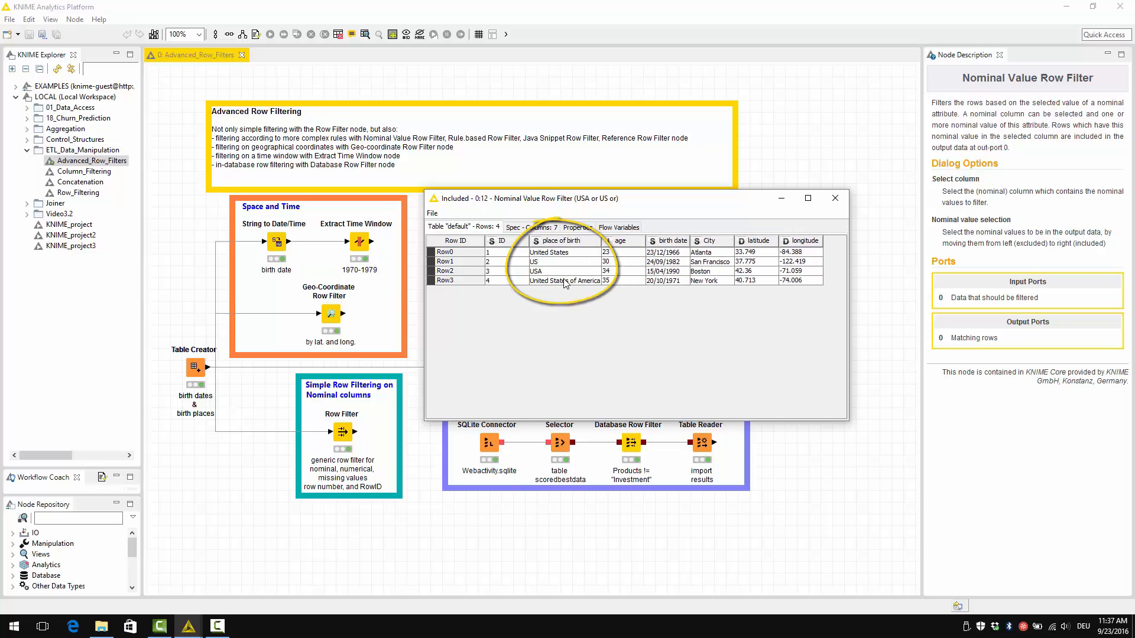
{"action": "mouse_move", "coordinate": [834, 198]}
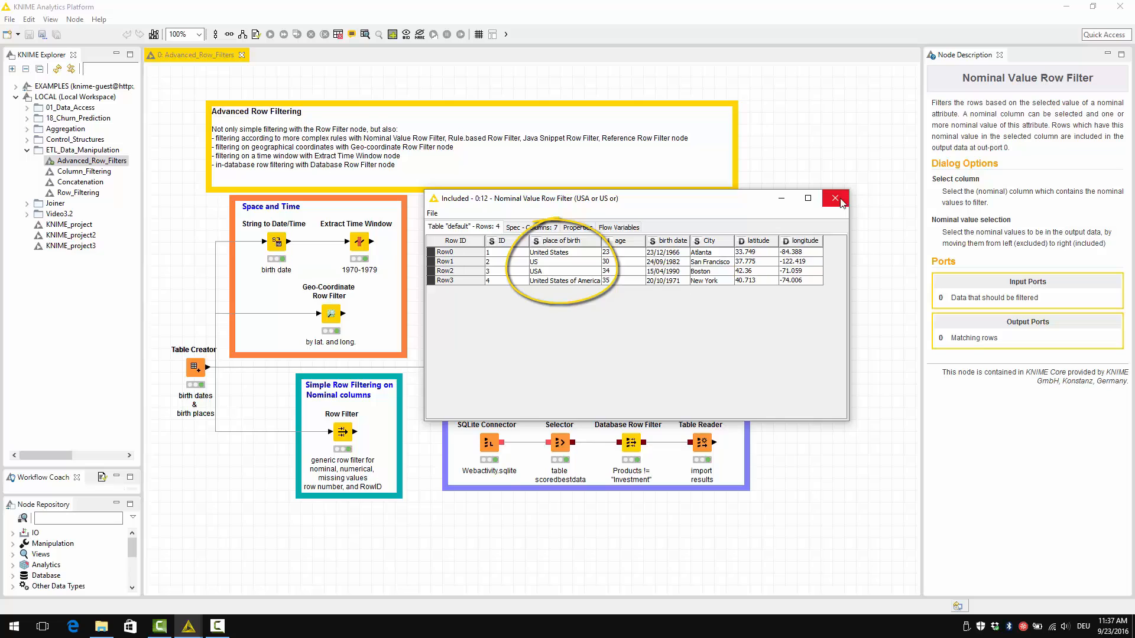
{"action": "left_click", "coordinate": [834, 199]}
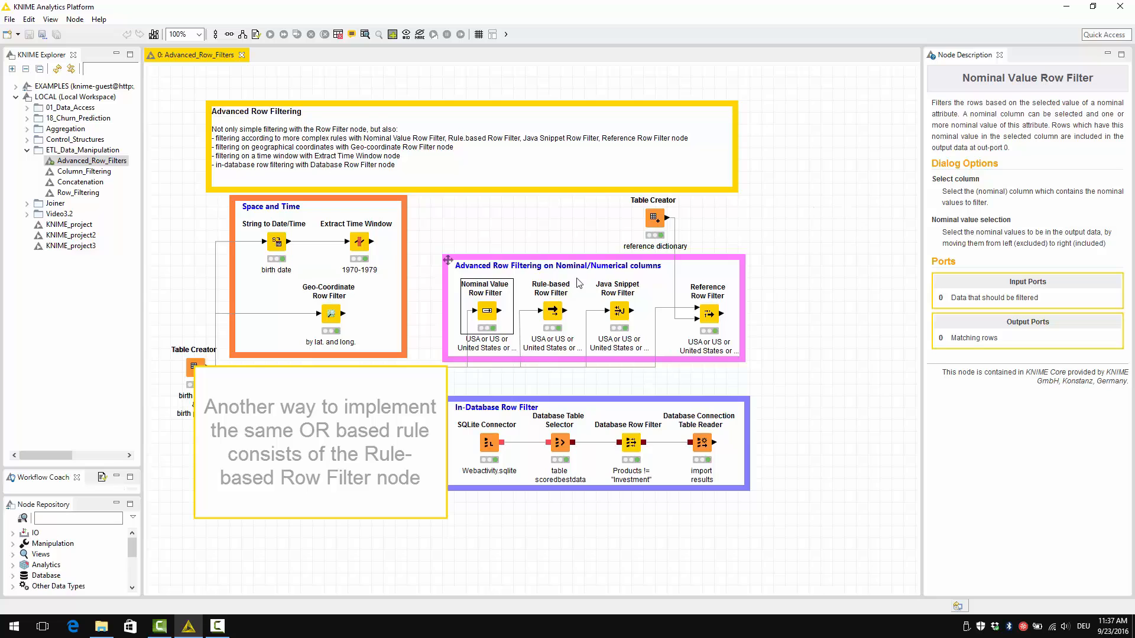
Select the Rule-based Row Filter node and bring up its rule settings dialog
{"action": "left_click", "coordinate": [551, 311]}
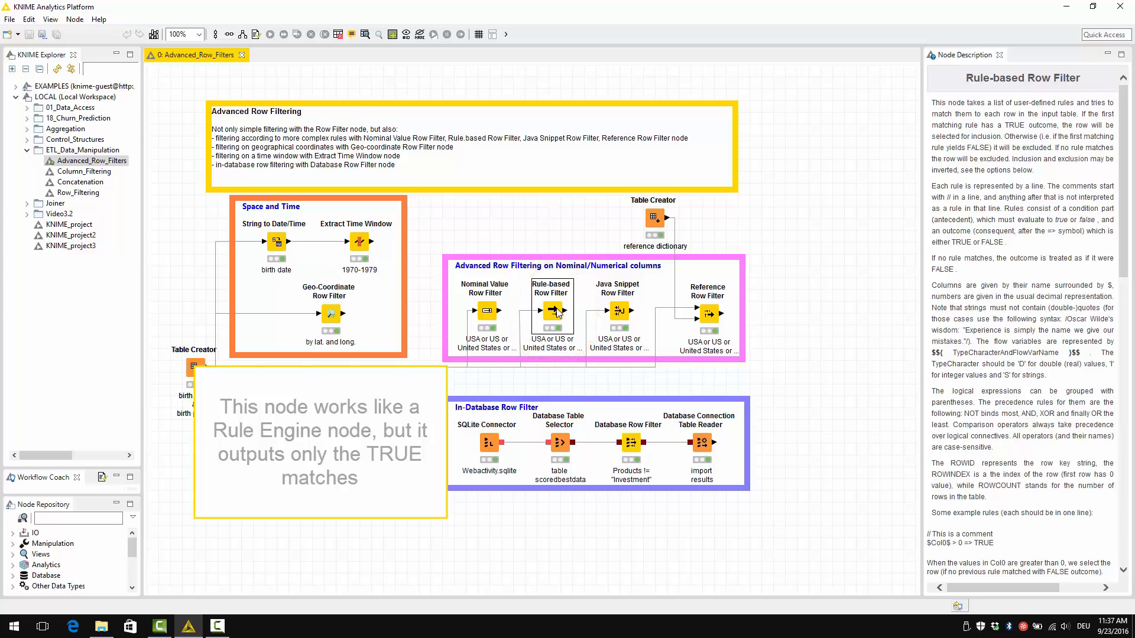
{"action": "double_click", "coordinate": [552, 313]}
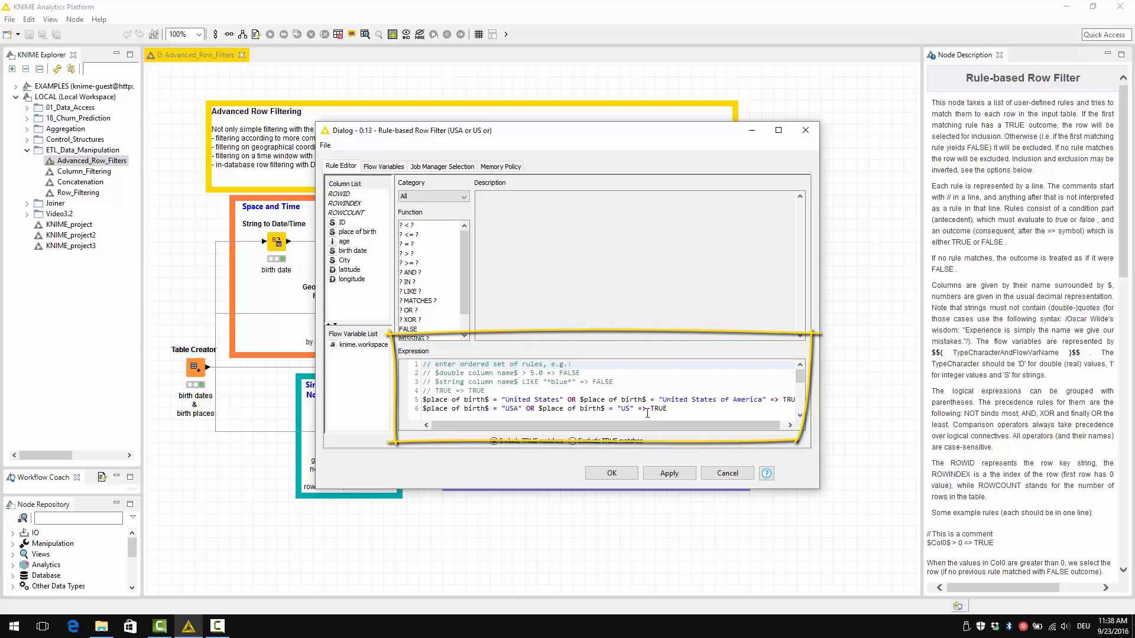
{"action": "mouse_move", "coordinate": [354, 232]}
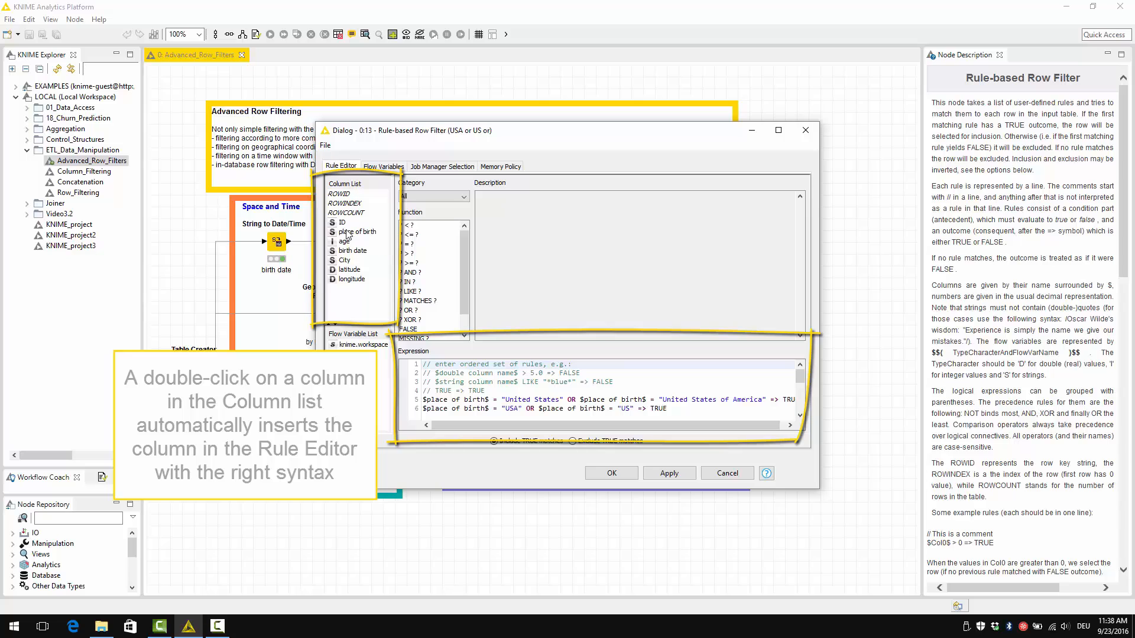
{"action": "mouse_move", "coordinate": [492, 289]}
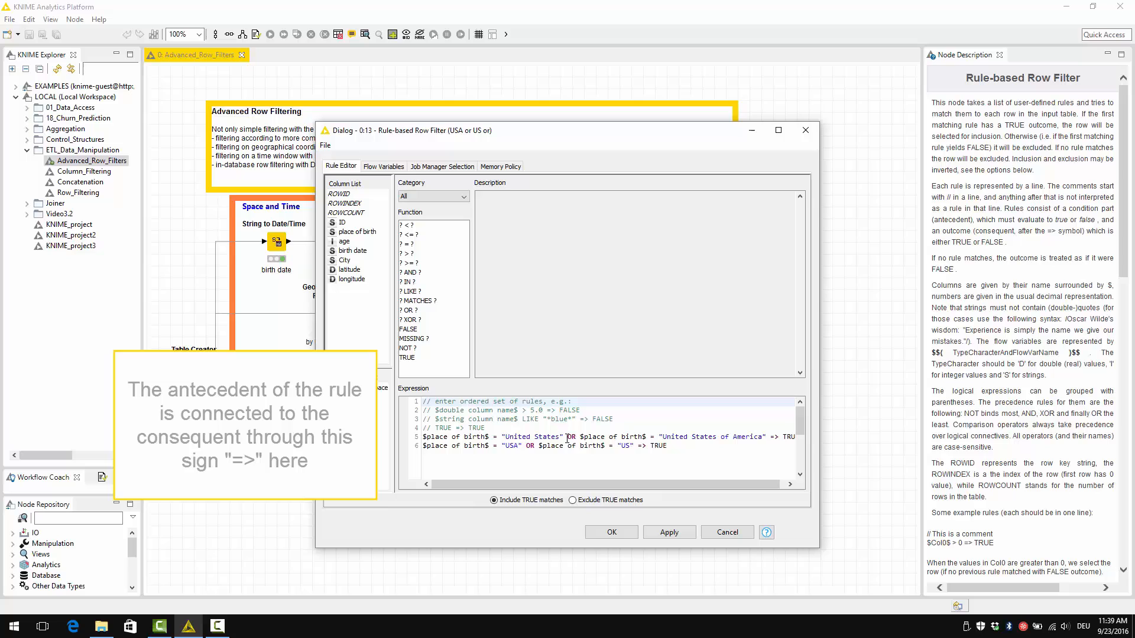
{"action": "mouse_move", "coordinate": [820, 450]}
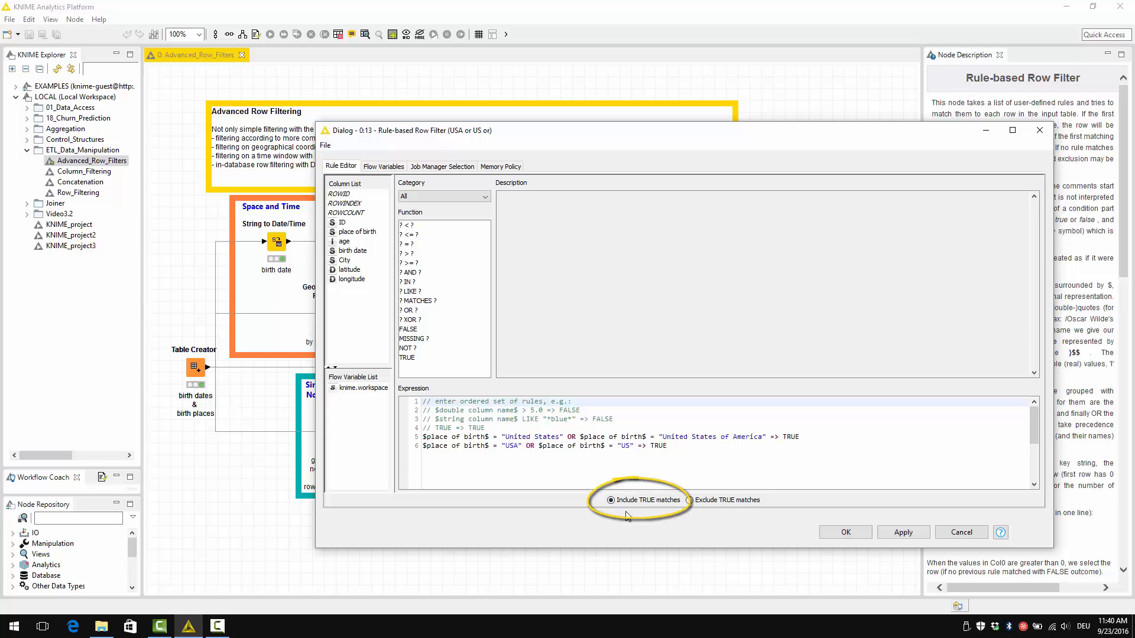
Switch the Rule-based Row Filter to 'Exclude TRUE matches' for its US rules
{"action": "left_click", "coordinate": [689, 500]}
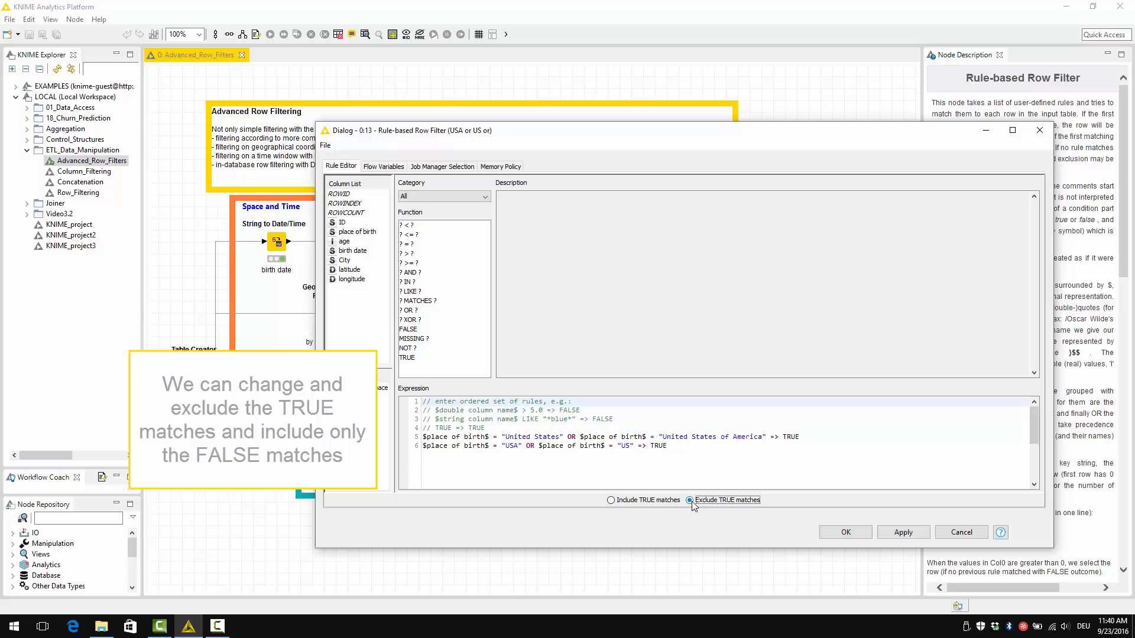
Close the Rule-based Row Filter settings and return to the workflow
{"action": "left_click", "coordinate": [689, 499]}
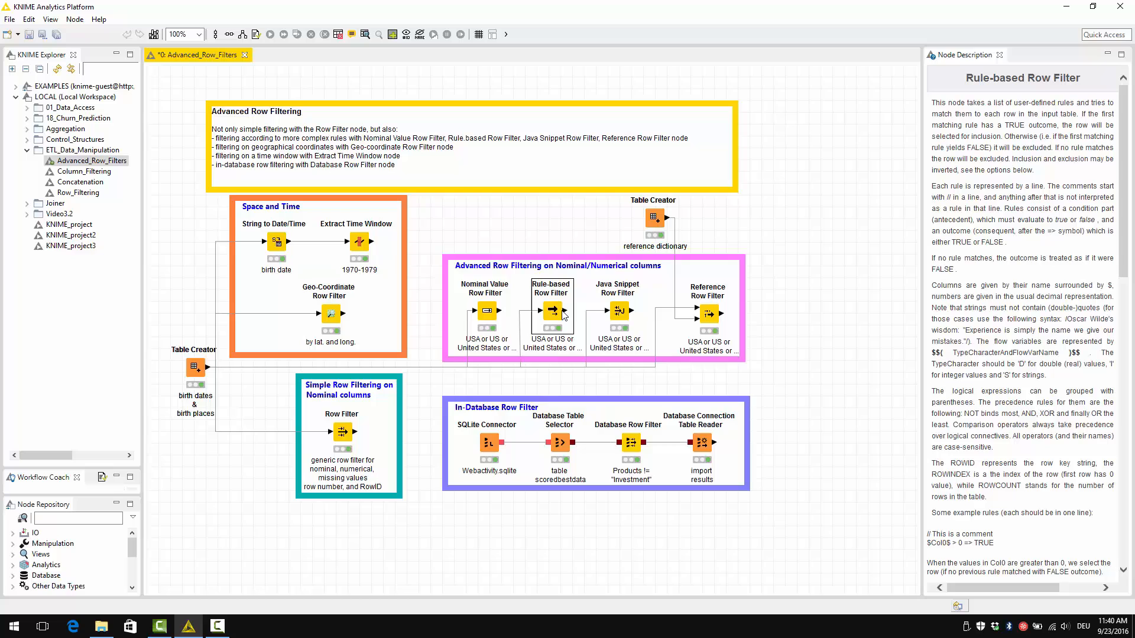
{"action": "double_click", "coordinate": [552, 312]}
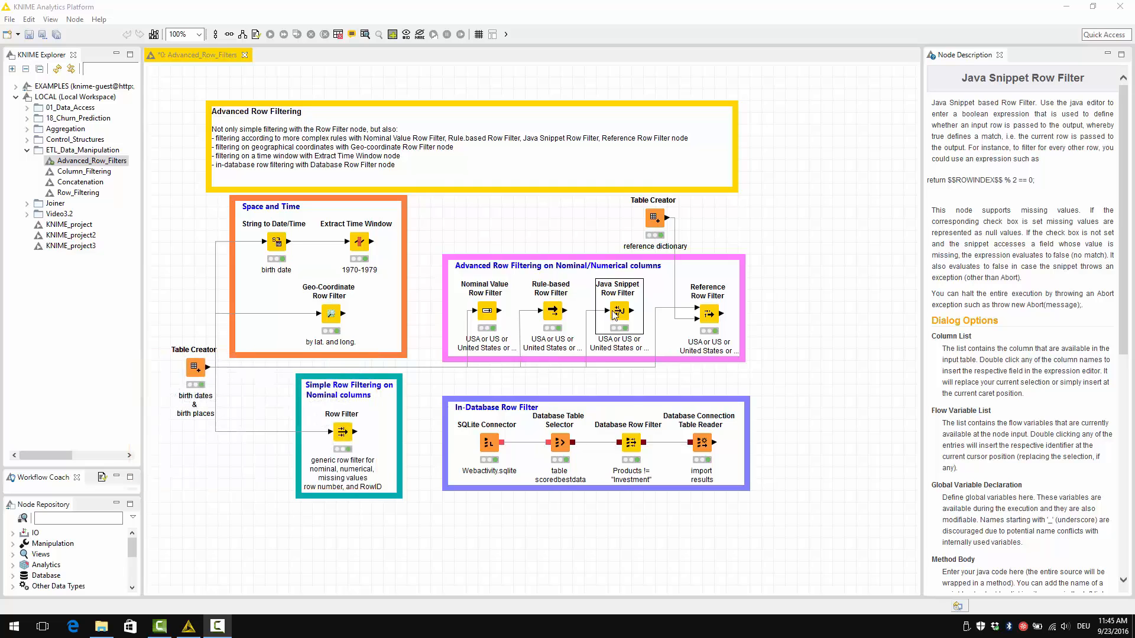
Review the Java Snippet Row Filter's country-matching Method Body and close it unchanged
{"action": "double_click", "coordinate": [617, 313]}
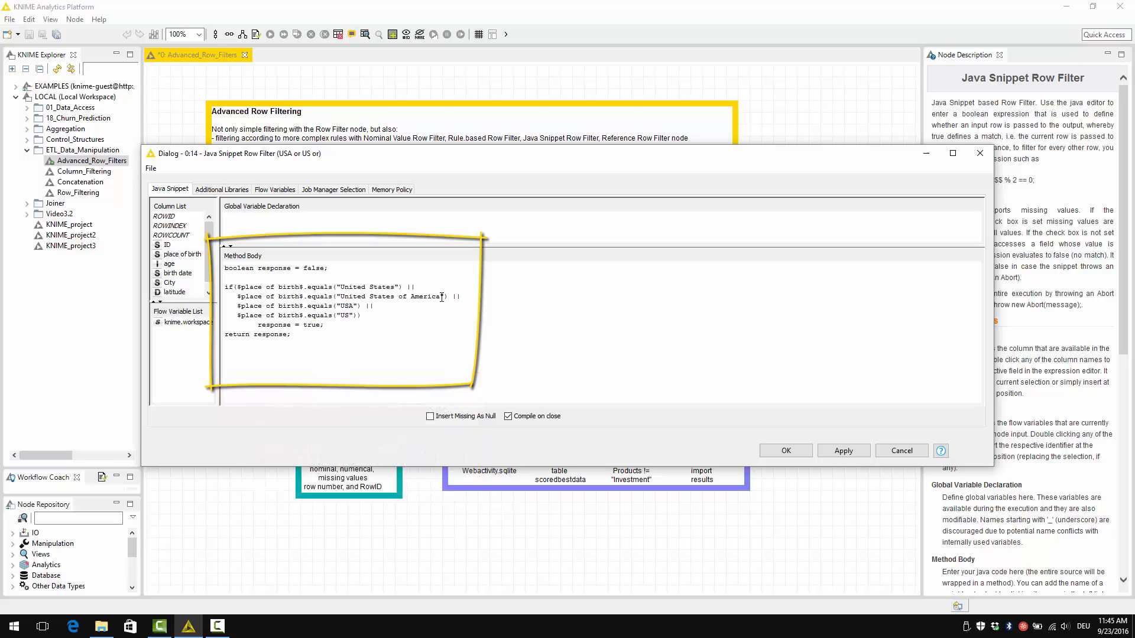
{"action": "left_click", "coordinate": [784, 450]}
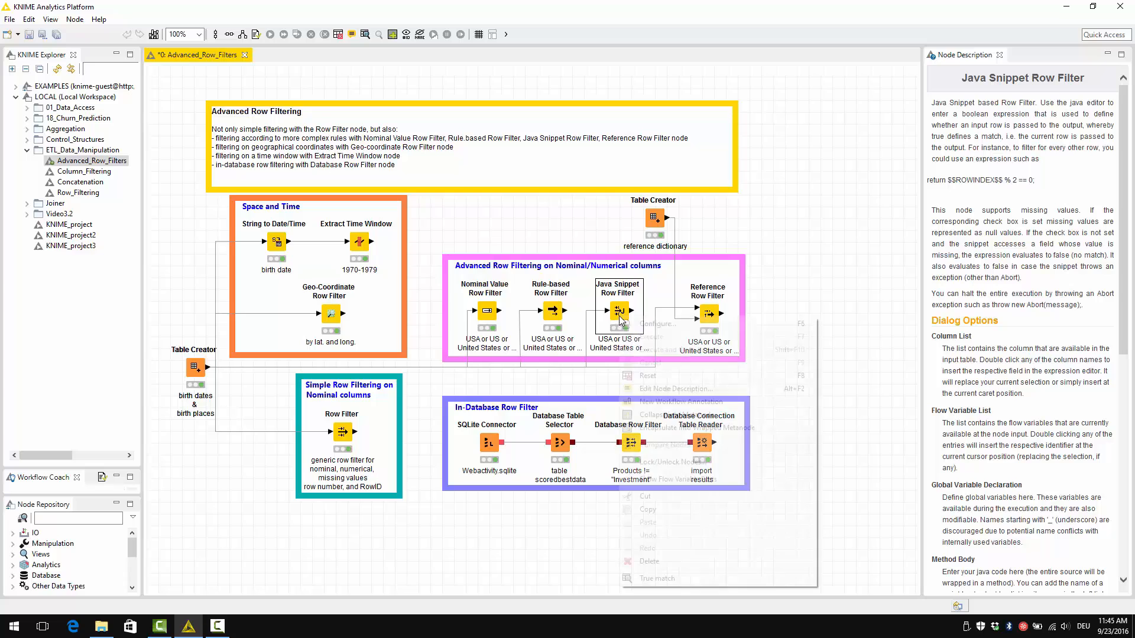
{"action": "left_click", "coordinate": [656, 578]}
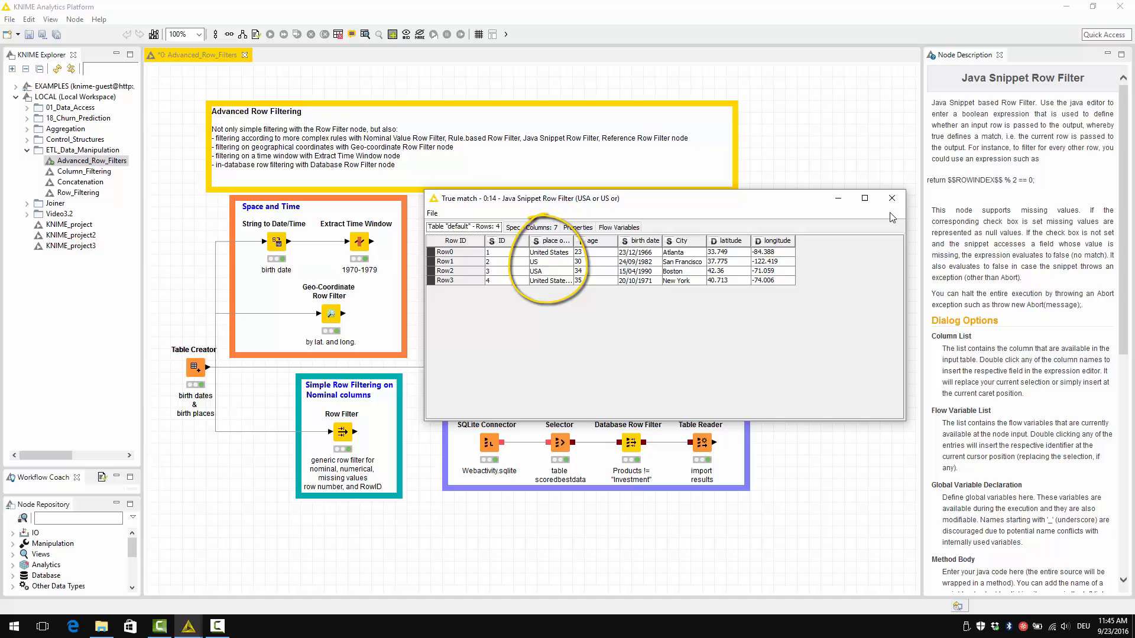
{"action": "left_click", "coordinate": [891, 199]}
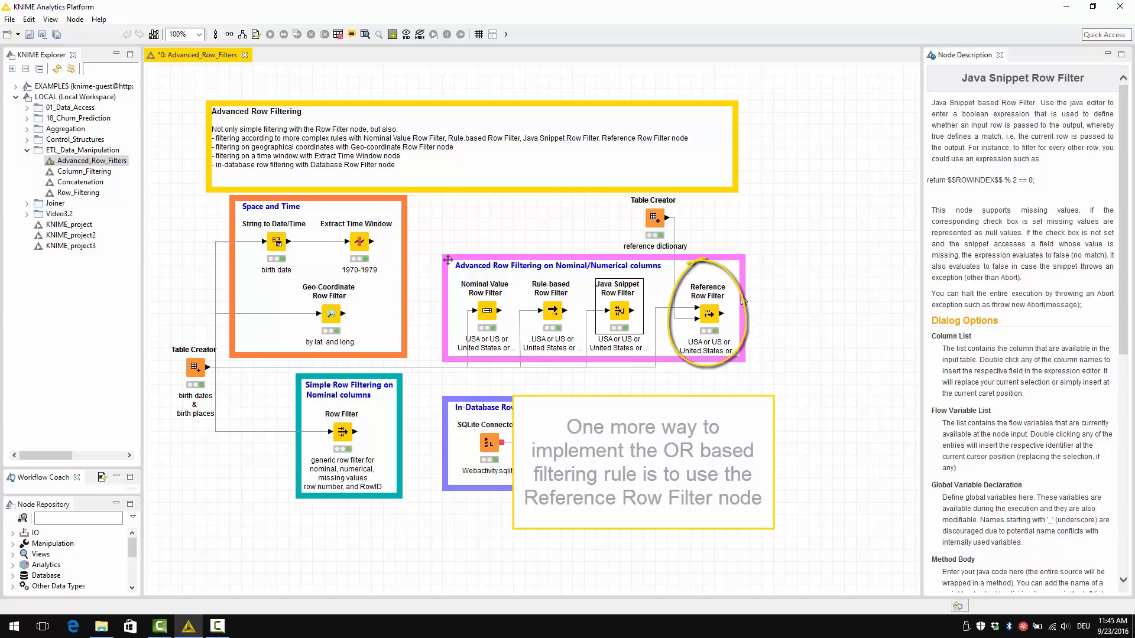
Select the Reference Row Filter node to show its description
{"action": "left_click", "coordinate": [708, 311]}
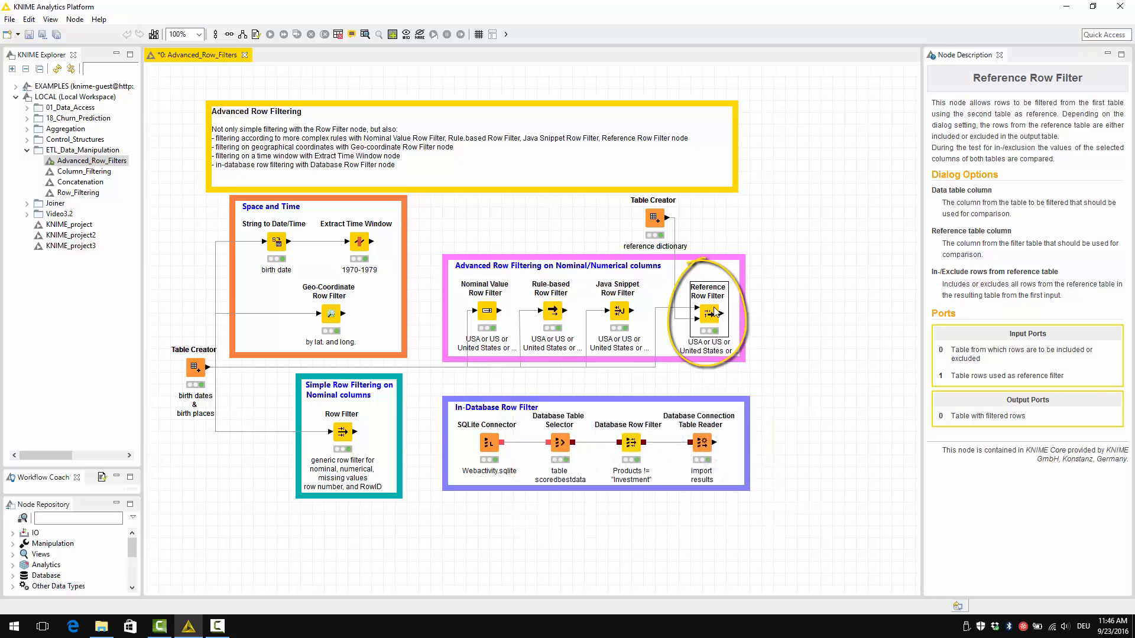
{"action": "double_click", "coordinate": [708, 313]}
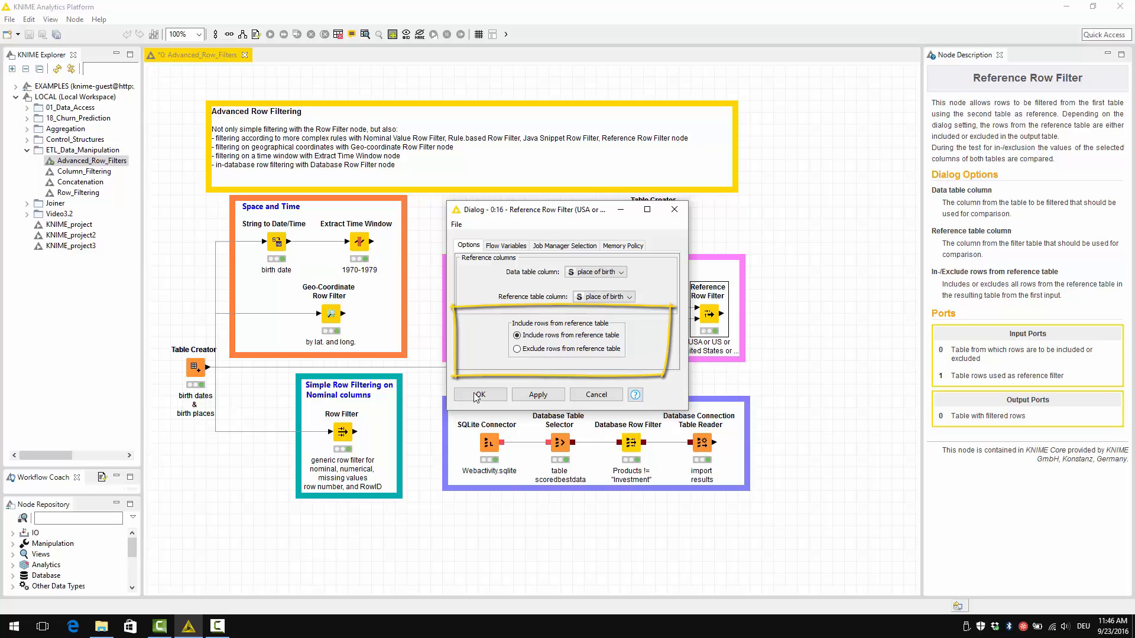
{"action": "left_click", "coordinate": [479, 394]}
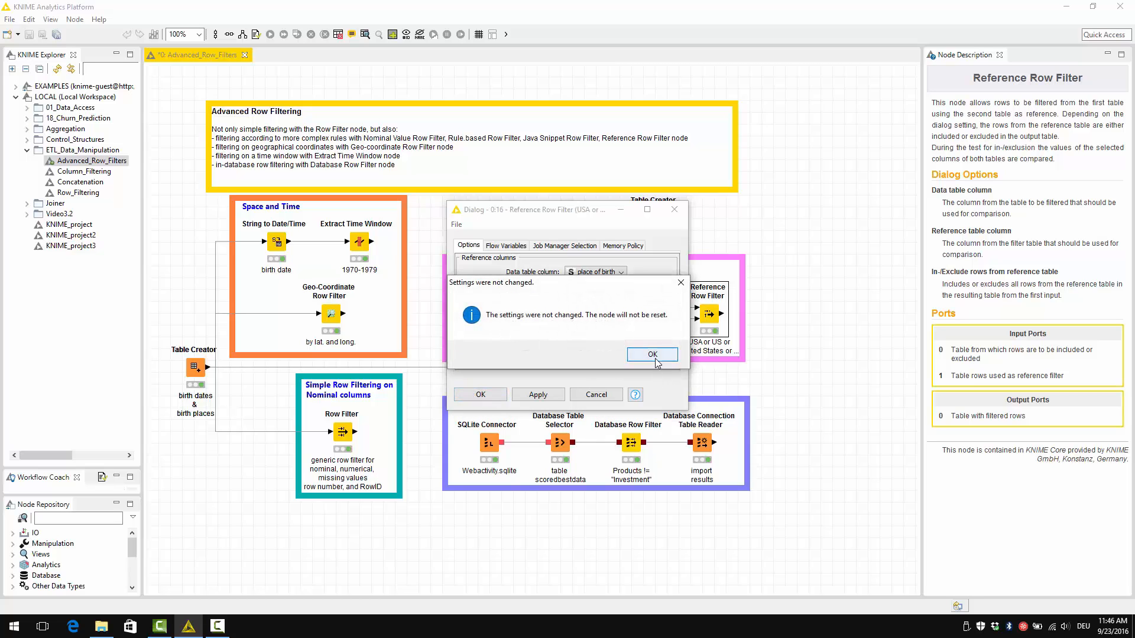
{"action": "left_click", "coordinate": [650, 354]}
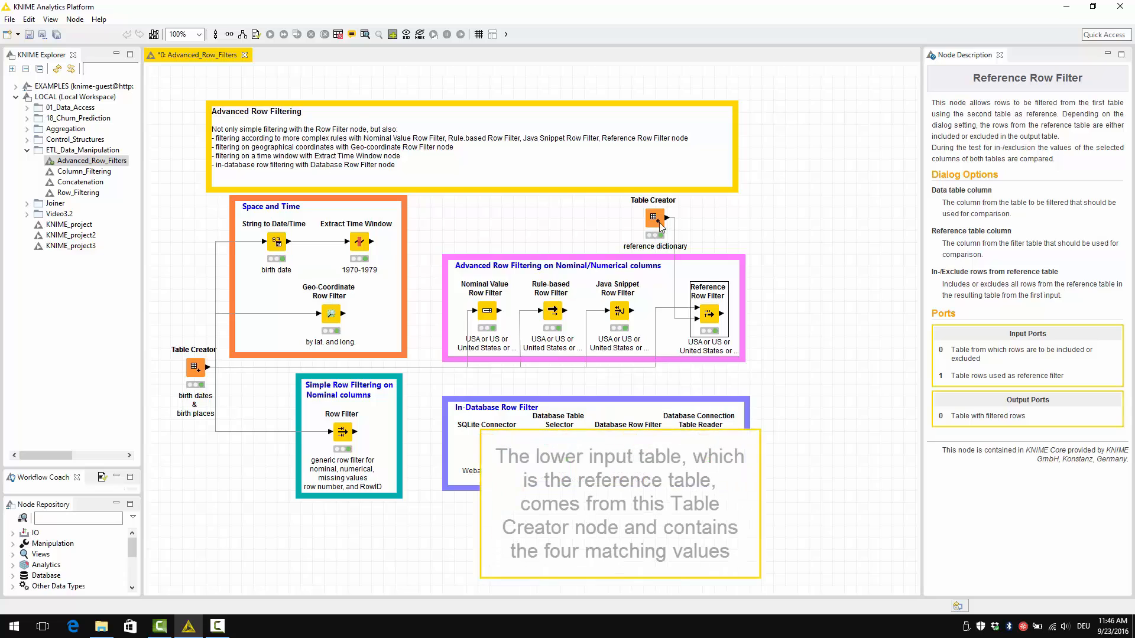
{"action": "double_click", "coordinate": [653, 218]}
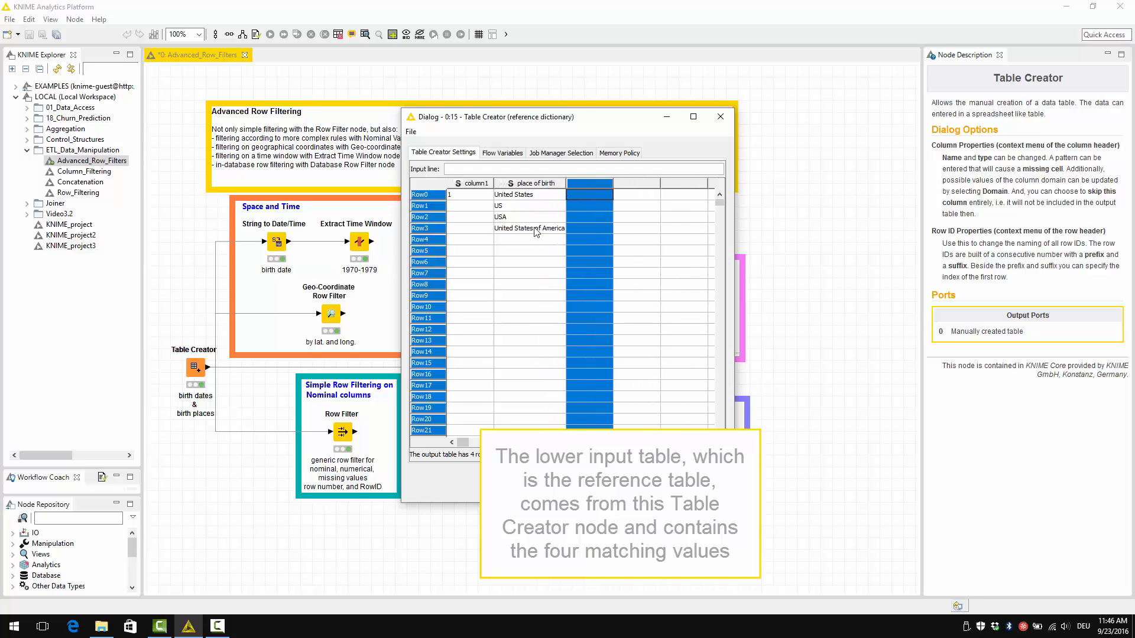
{"action": "mouse_move", "coordinate": [720, 117]}
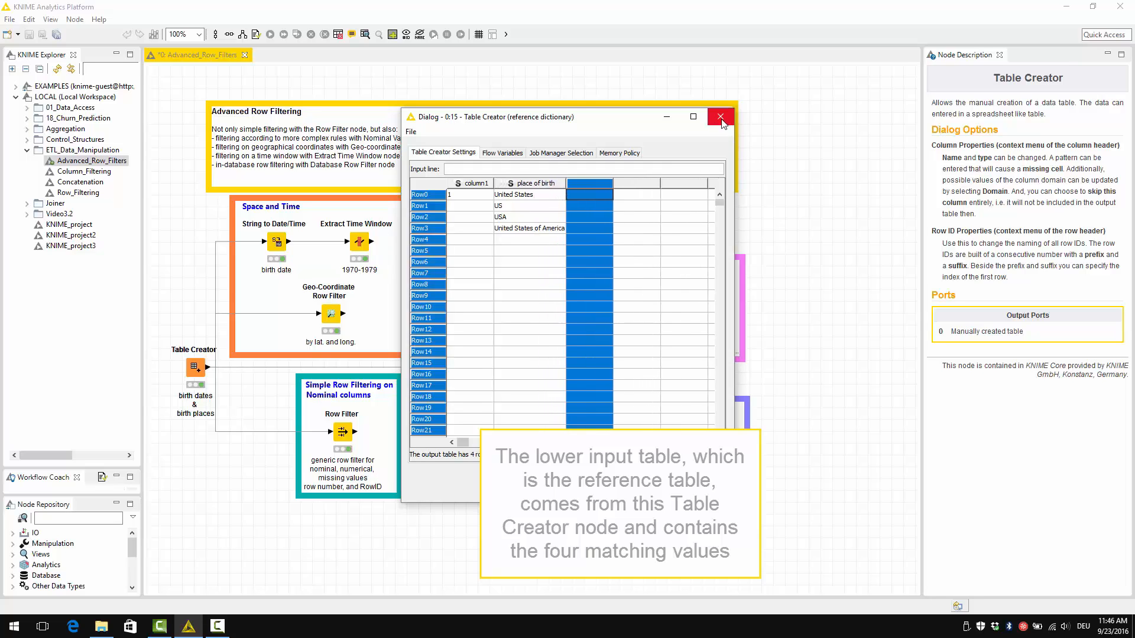
{"action": "left_click", "coordinate": [720, 117]}
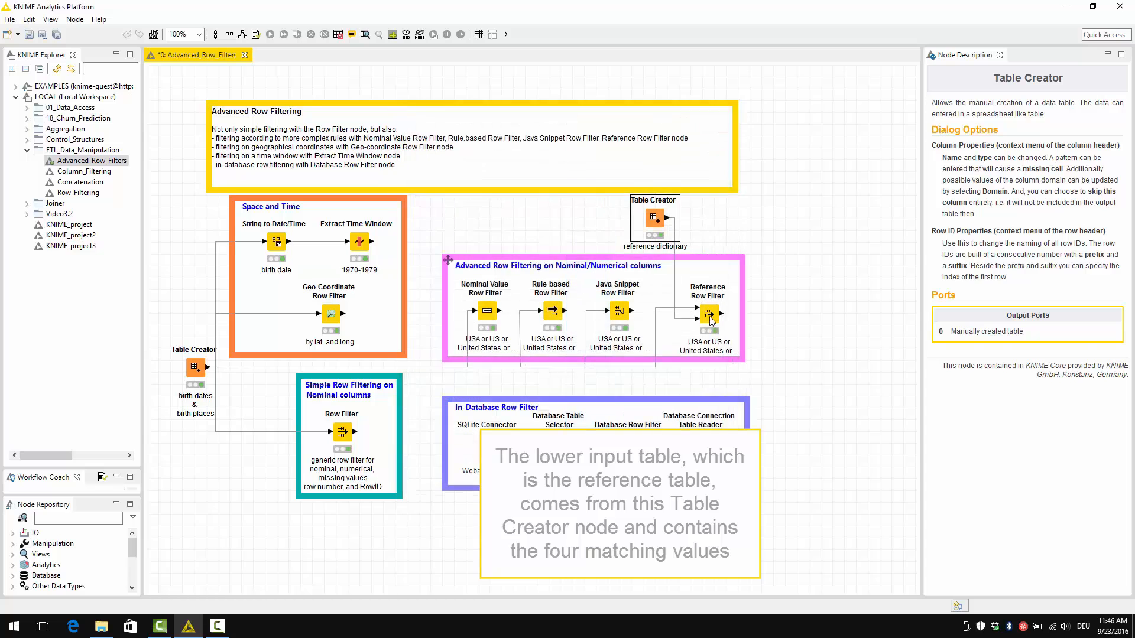
{"action": "double_click", "coordinate": [707, 313]}
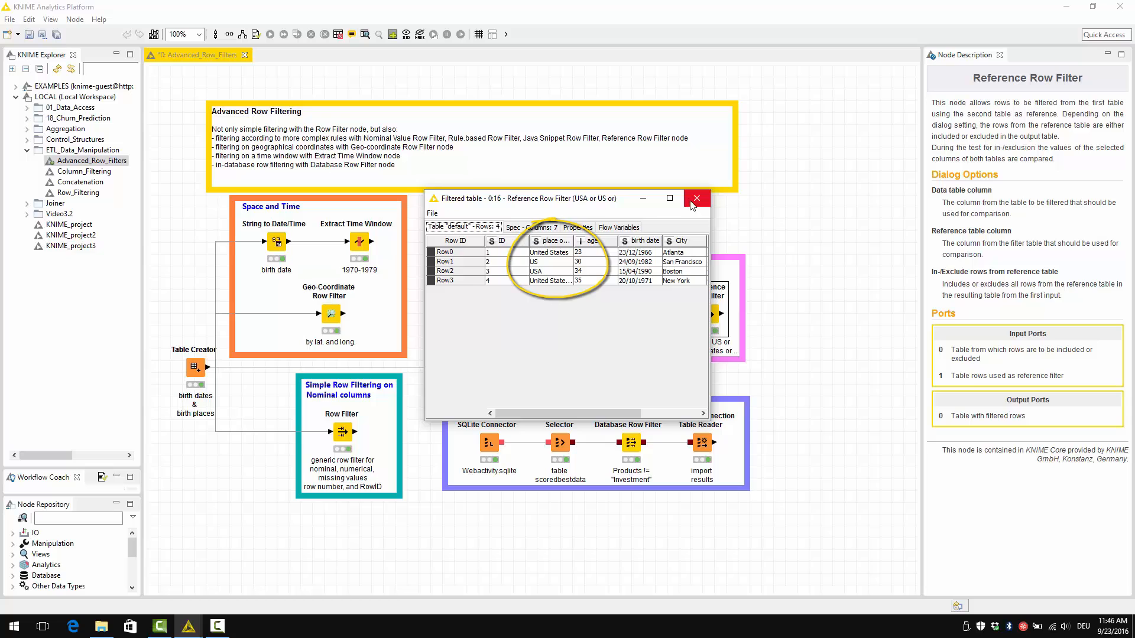
{"action": "left_click", "coordinate": [695, 199]}
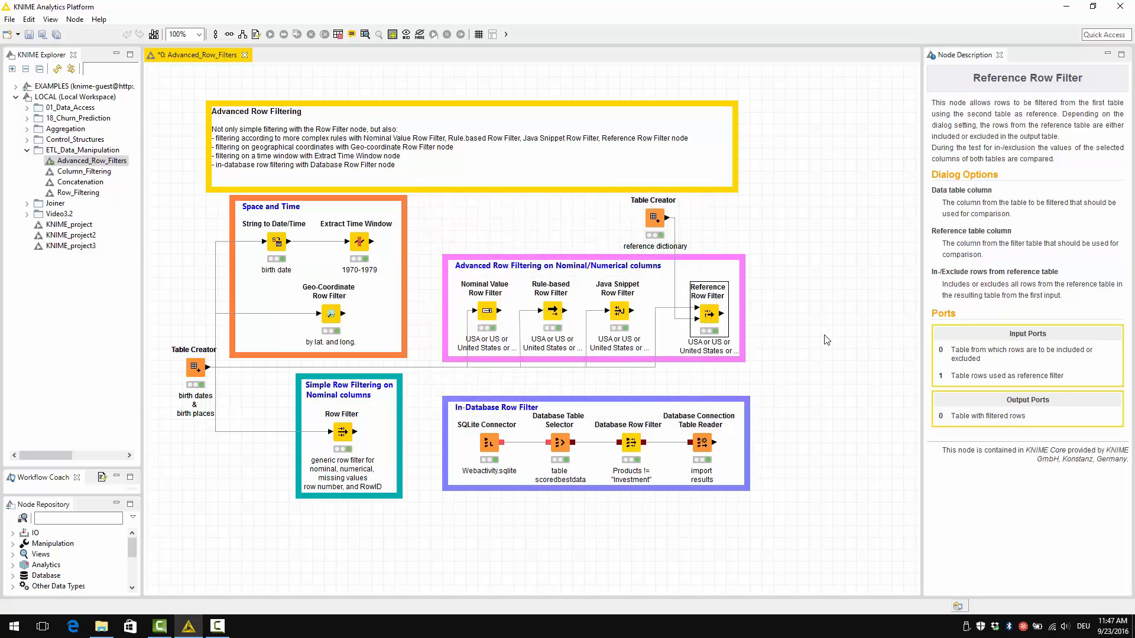